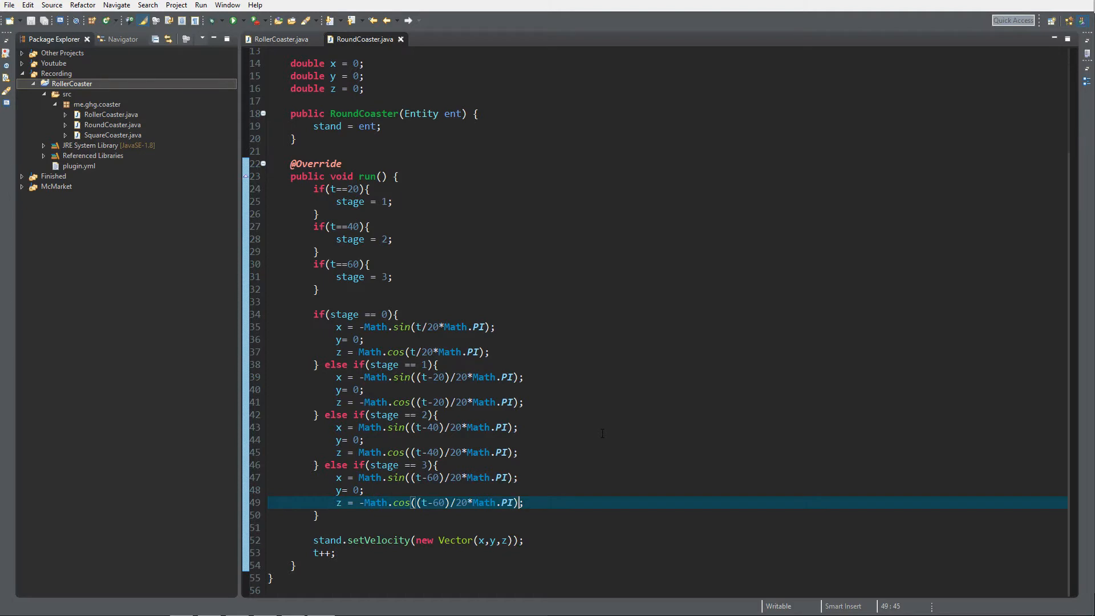
- Append /12.55 to the stage 0 x and z velocity formulas and save RoundCoaster.java
{"action": "left_click", "coordinate": [580, 364]}
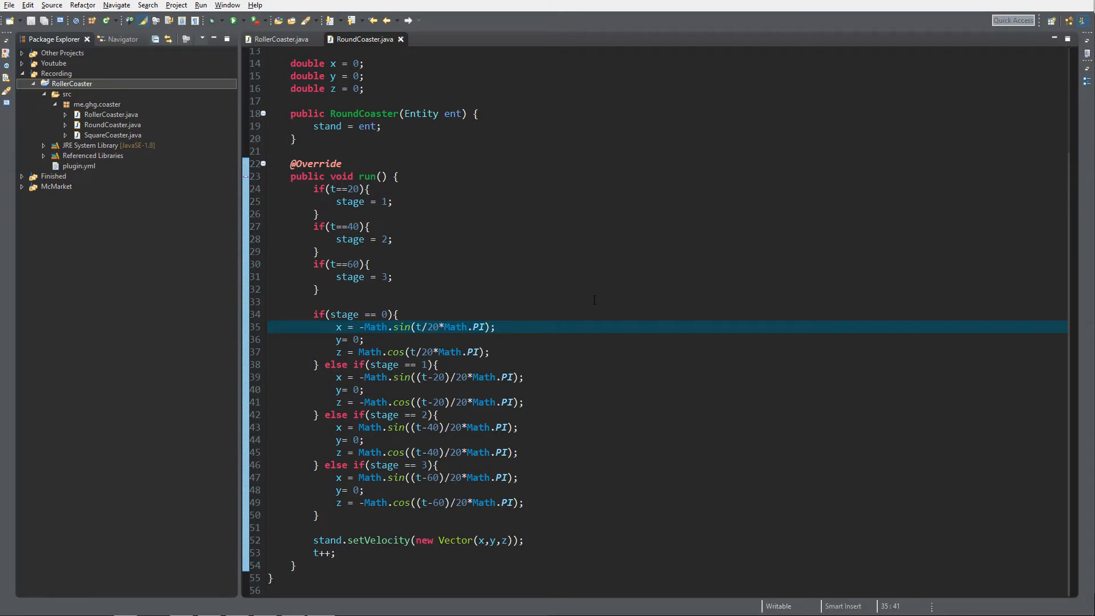
{"action": "mouse_move", "coordinate": [659, 293]}
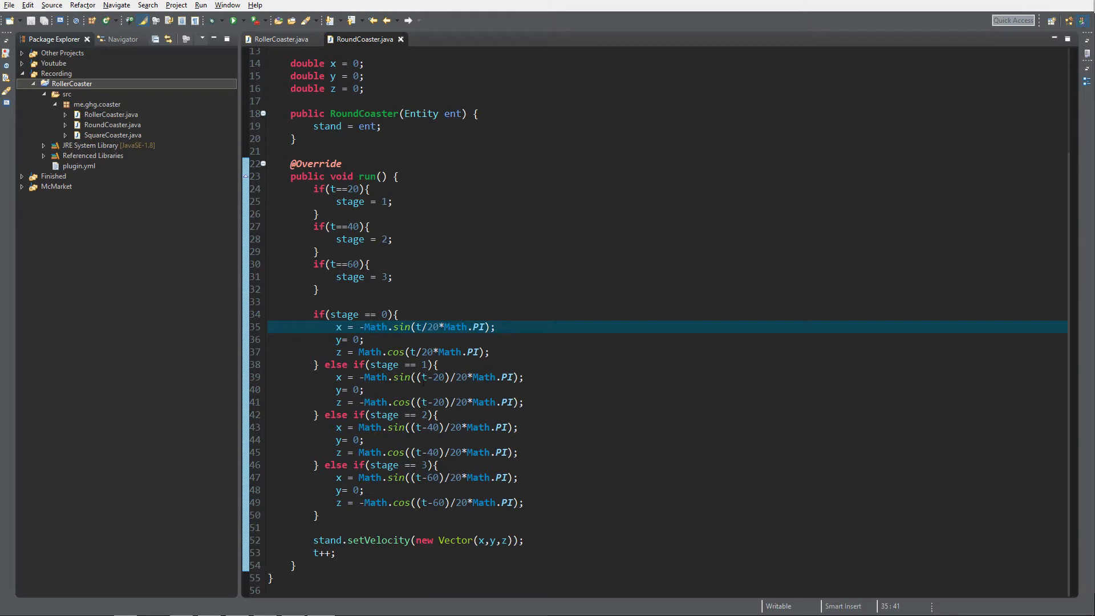
{"action": "left_click", "coordinate": [426, 378]}
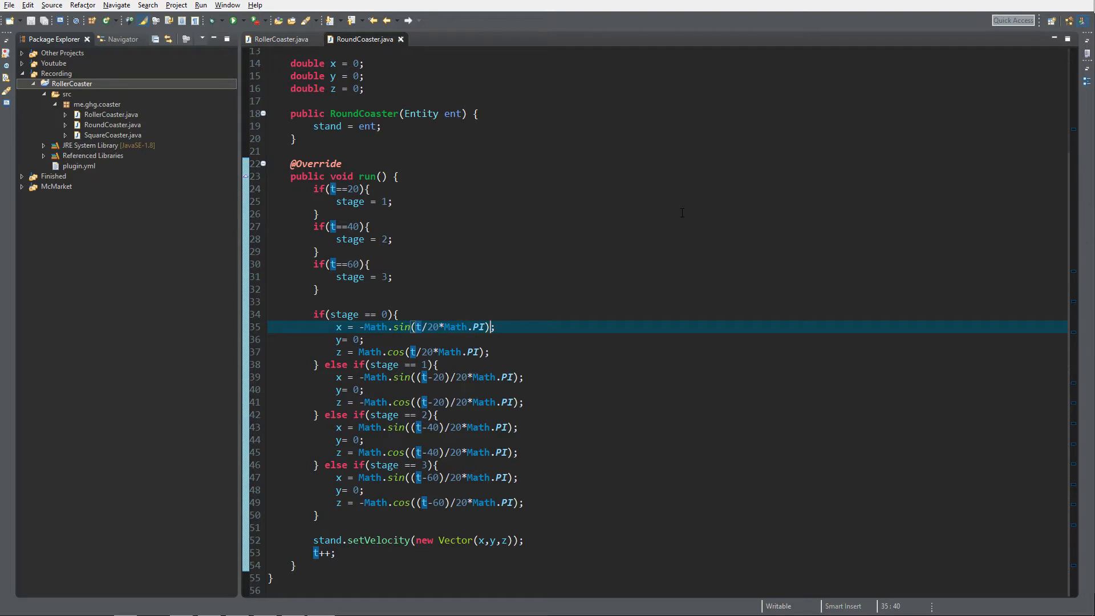
{"action": "type", "text": "/12.55"}
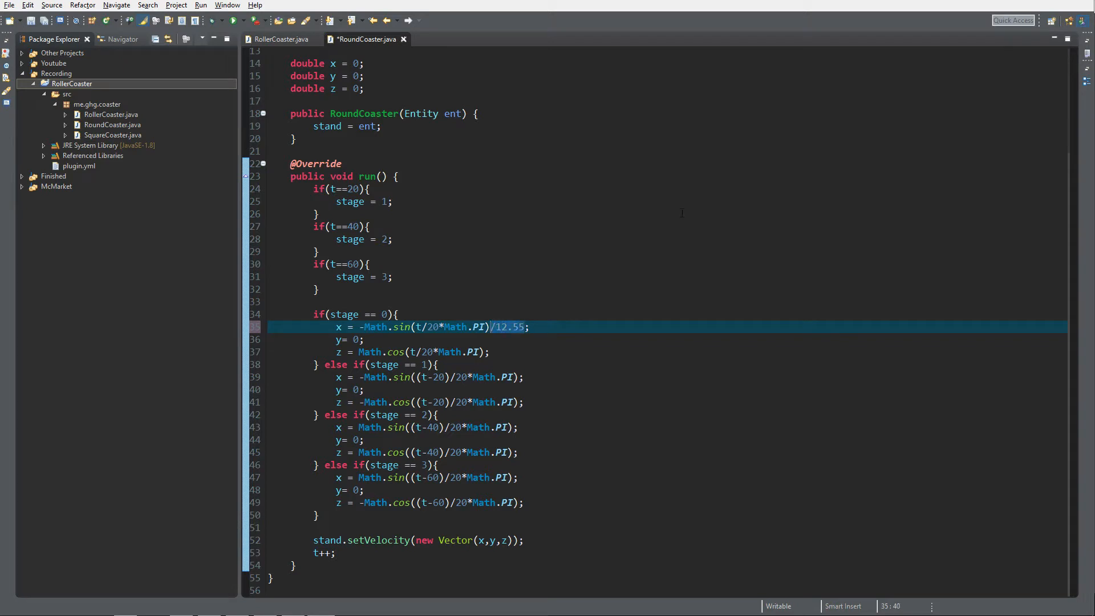
{"action": "type", "text": "/12.55"}
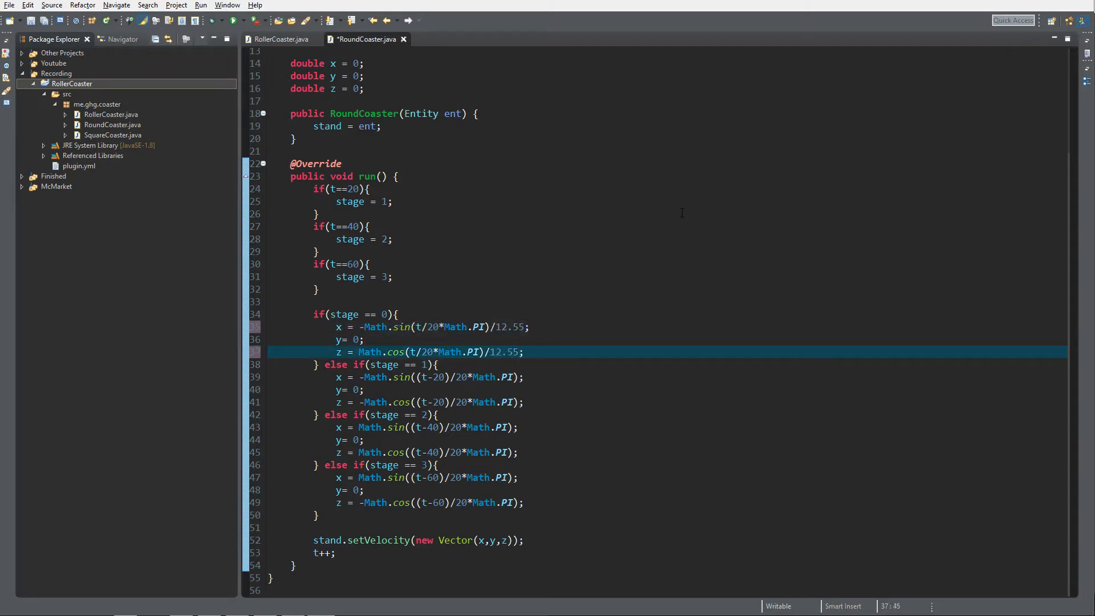
{"action": "key", "text": "ctrl+s"}
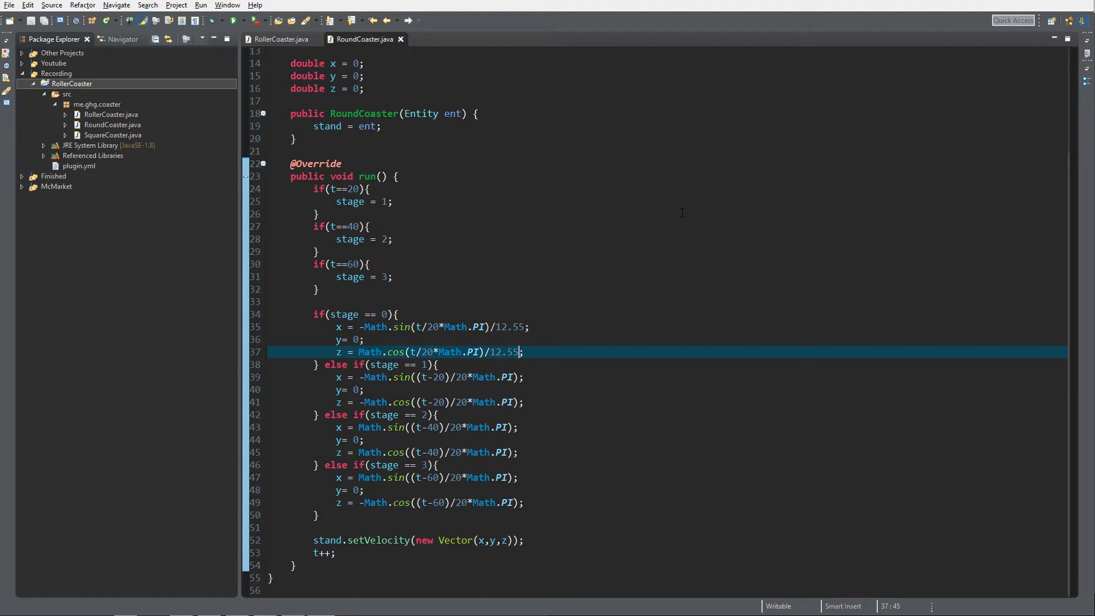
- Add a stray *8, remove it again, and re-save the file
{"action": "type", "text": "*8"}
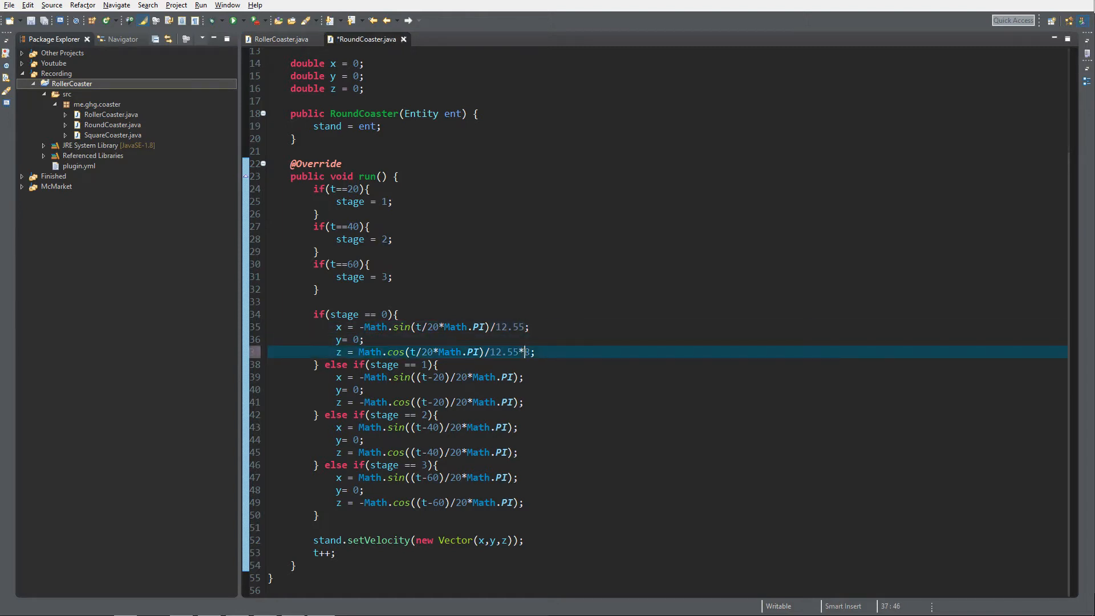
{"action": "key", "text": "BackSpace"}
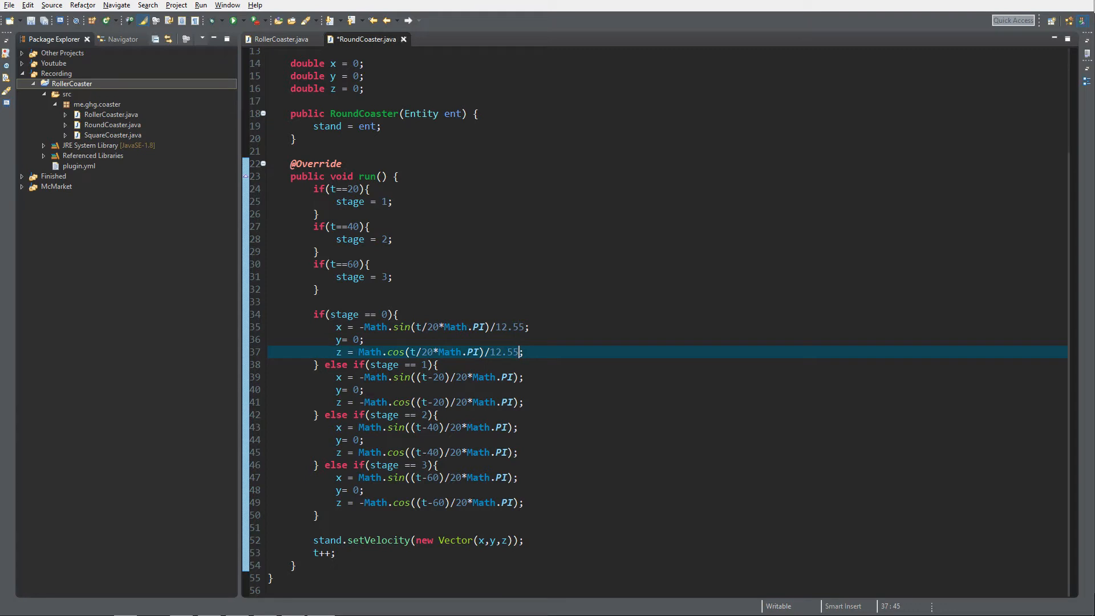
{"action": "key", "text": "ctrl+s"}
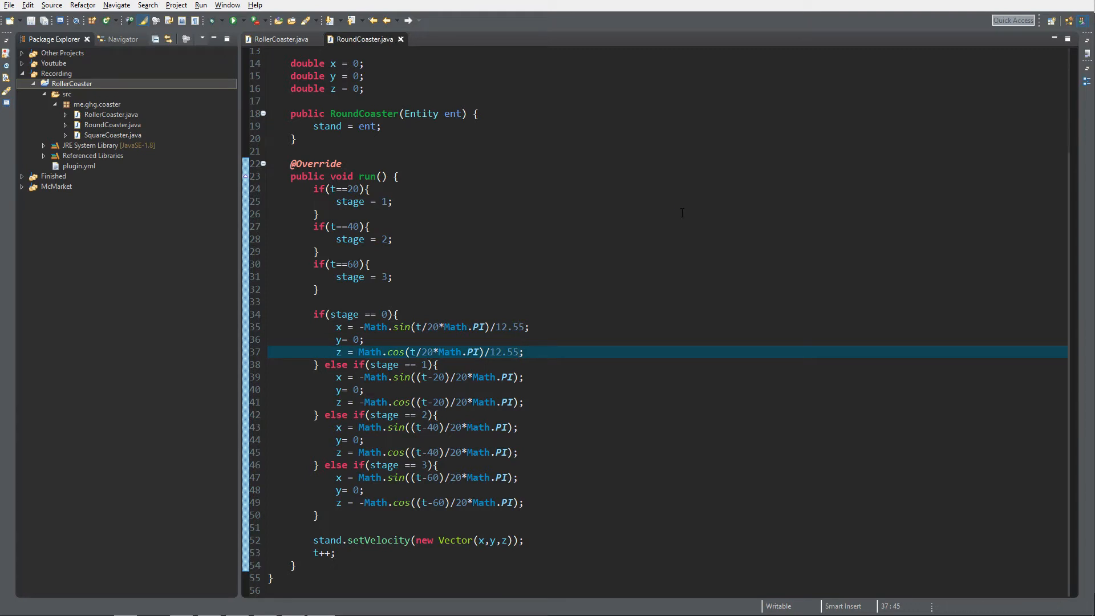
{"action": "left_click", "coordinate": [519, 351]}
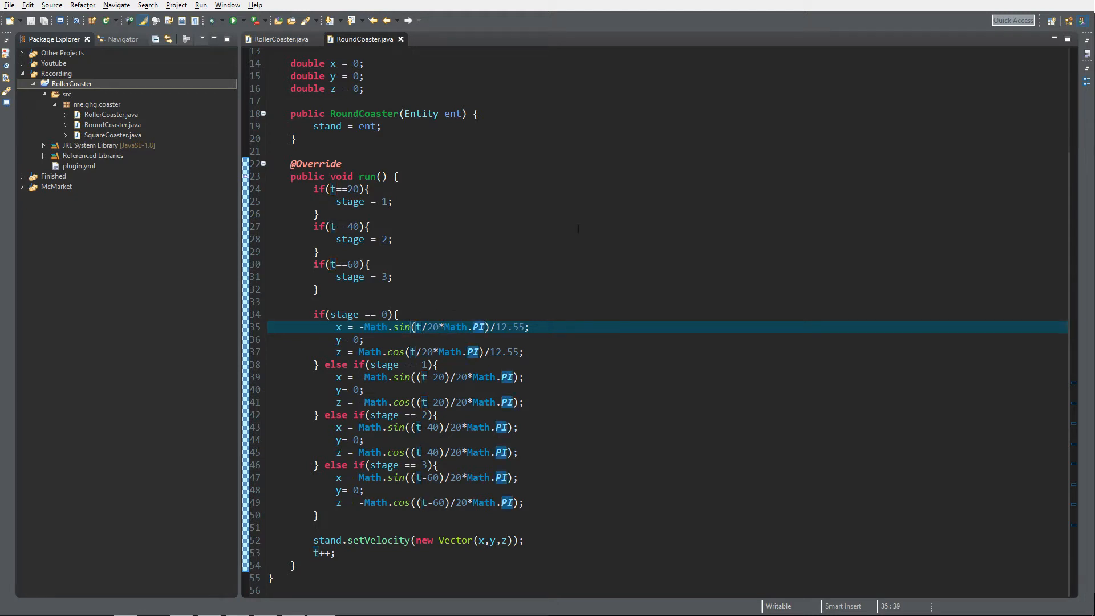
- Double the Math.PI angle (*2) in the stage 0 and stage 3 formulas and save RoundCoaster.java
{"action": "type", "text": "*2"}
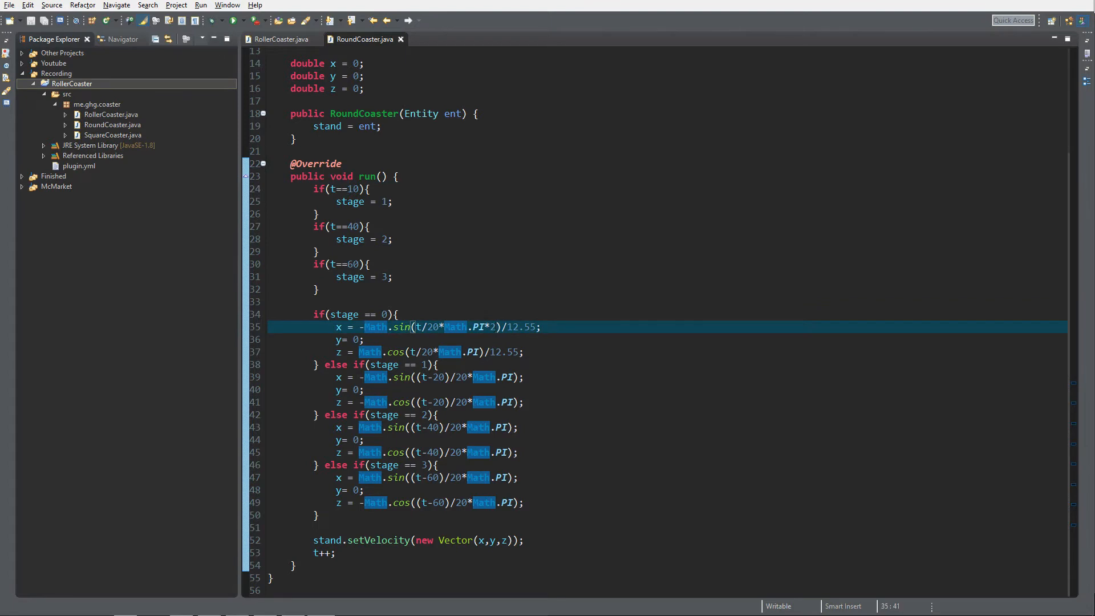
{"action": "left_click", "coordinate": [346, 189]}
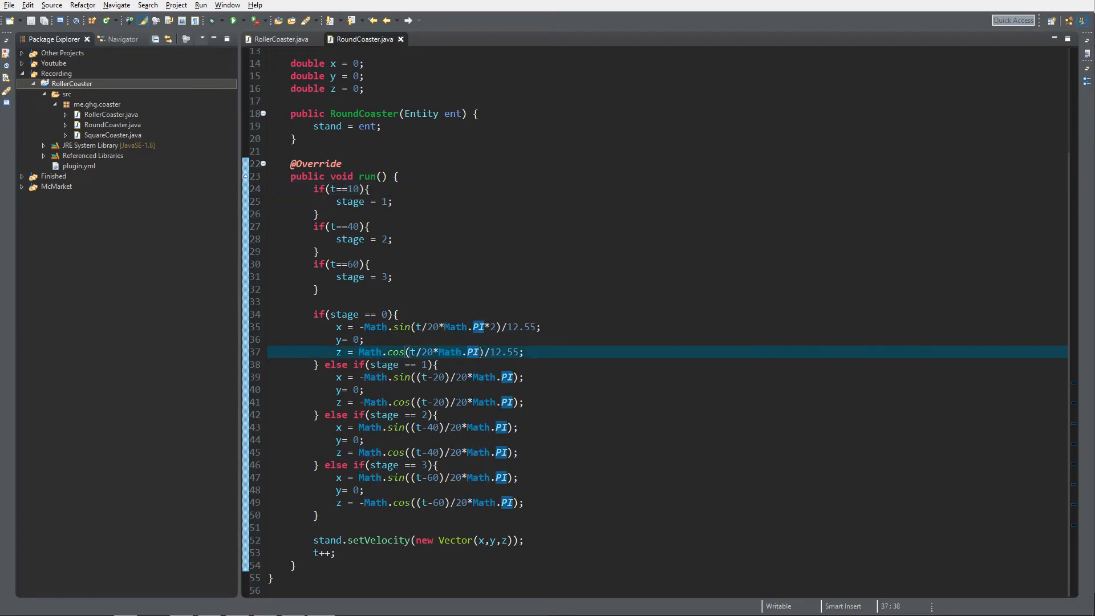
{"action": "type", "text": "*2"}
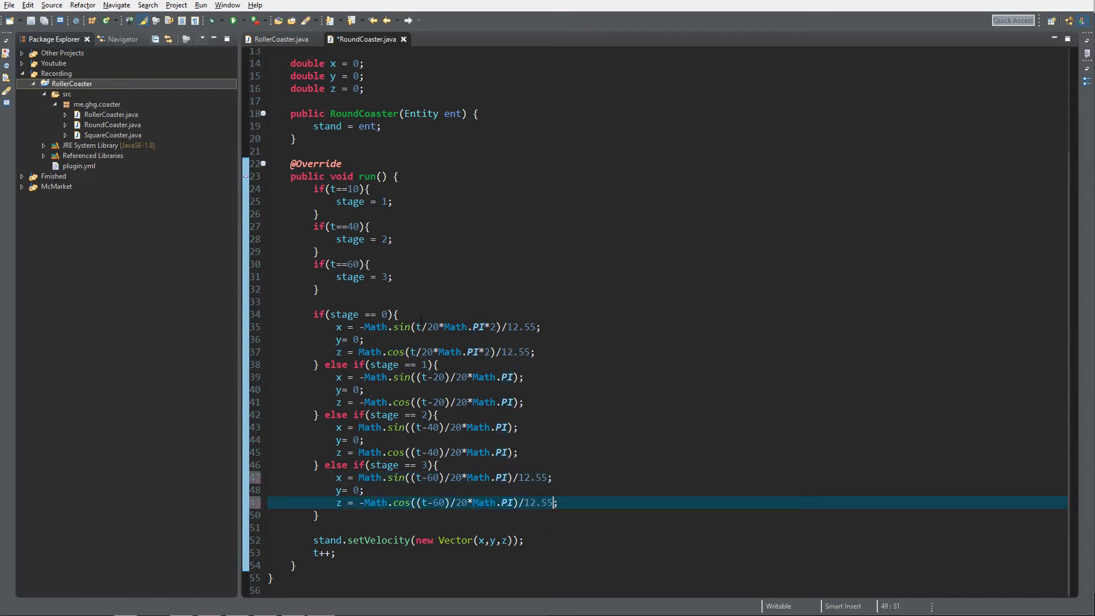
{"action": "left_click", "coordinate": [490, 328]}
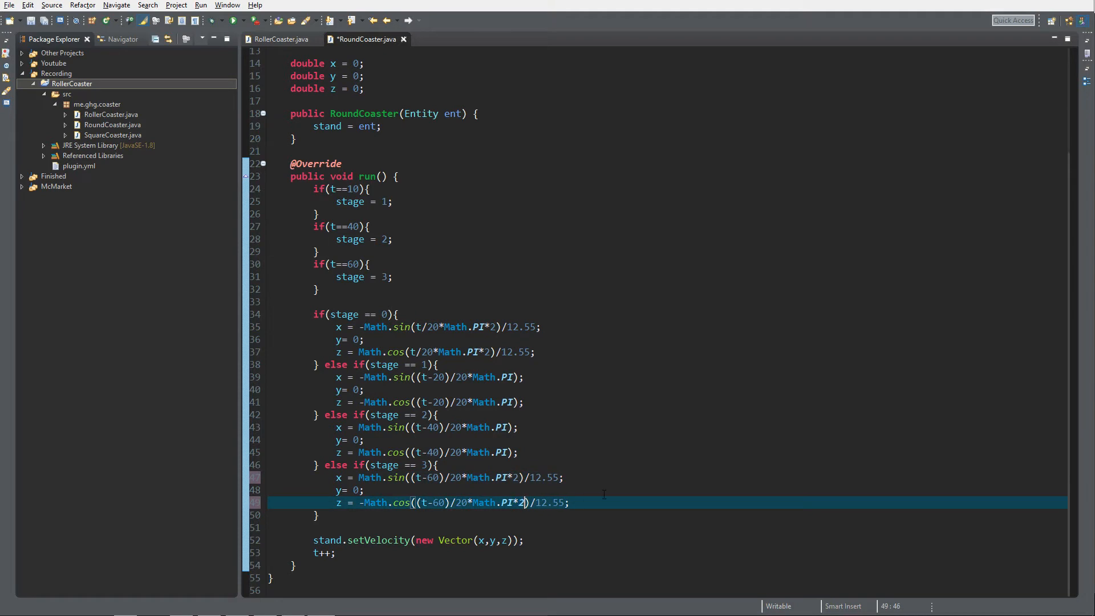
{"action": "key", "text": "ctrl+s"}
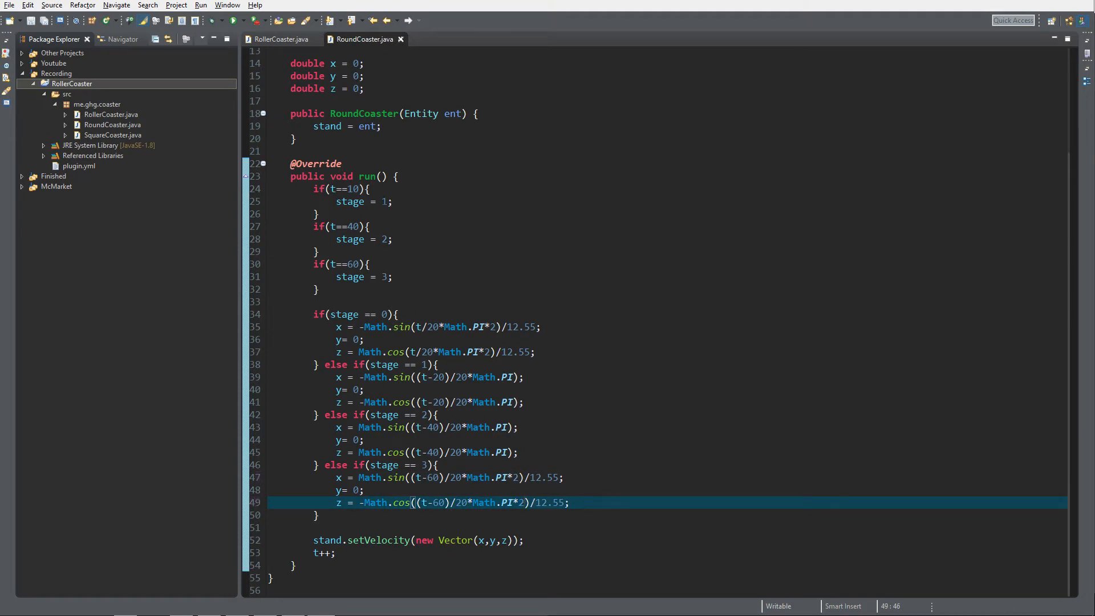
- Shorten the runTaskLater stop delay to 6 in RollerCoaster.java and return to RoundCoaster.java
{"action": "left_click", "coordinate": [279, 39]}
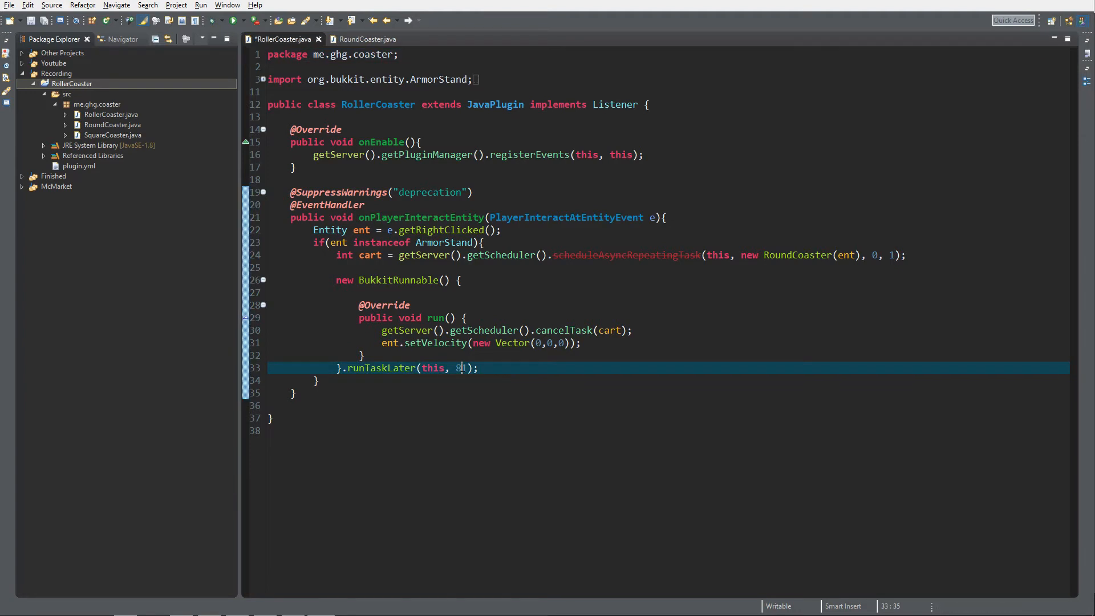
{"action": "type", "text": "6"}
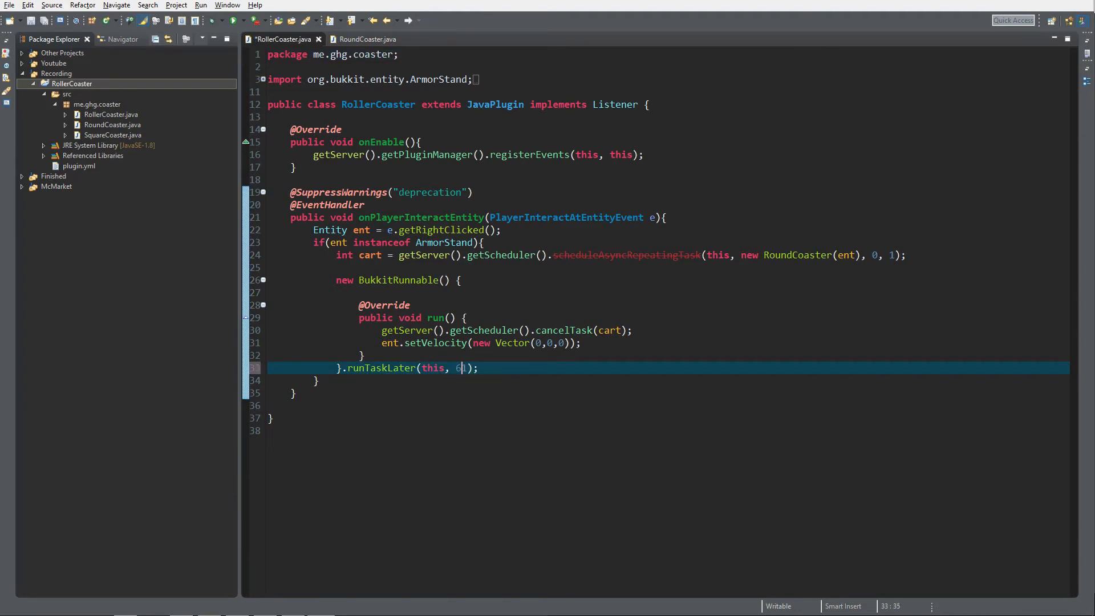
{"action": "left_click", "coordinate": [366, 39]}
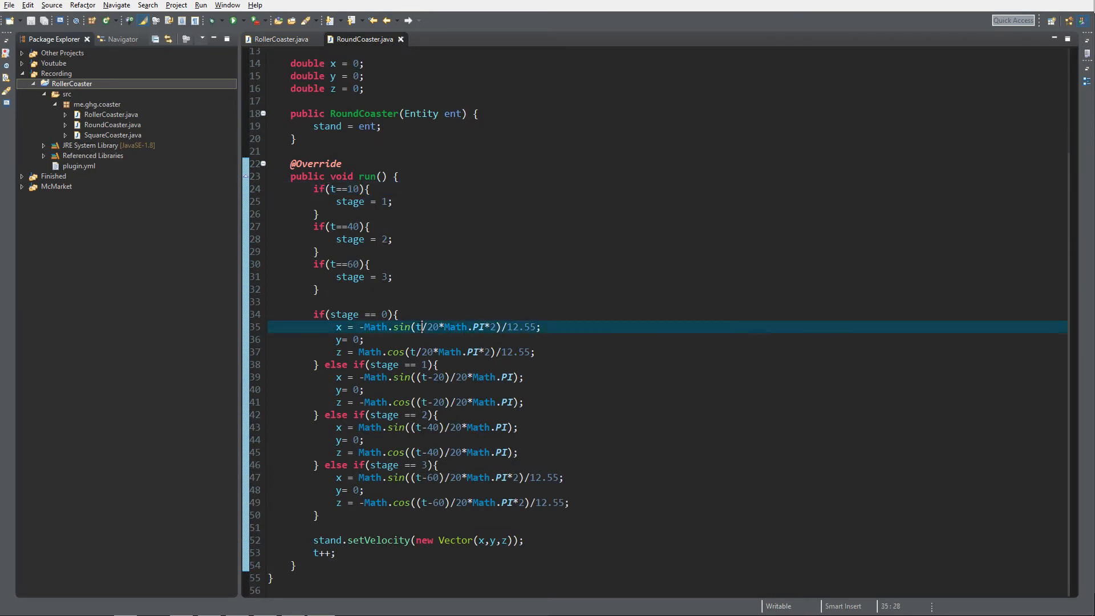
- Begin editing the stage if-conditions toward t==30 and t==50
{"action": "type", "text": "t"}
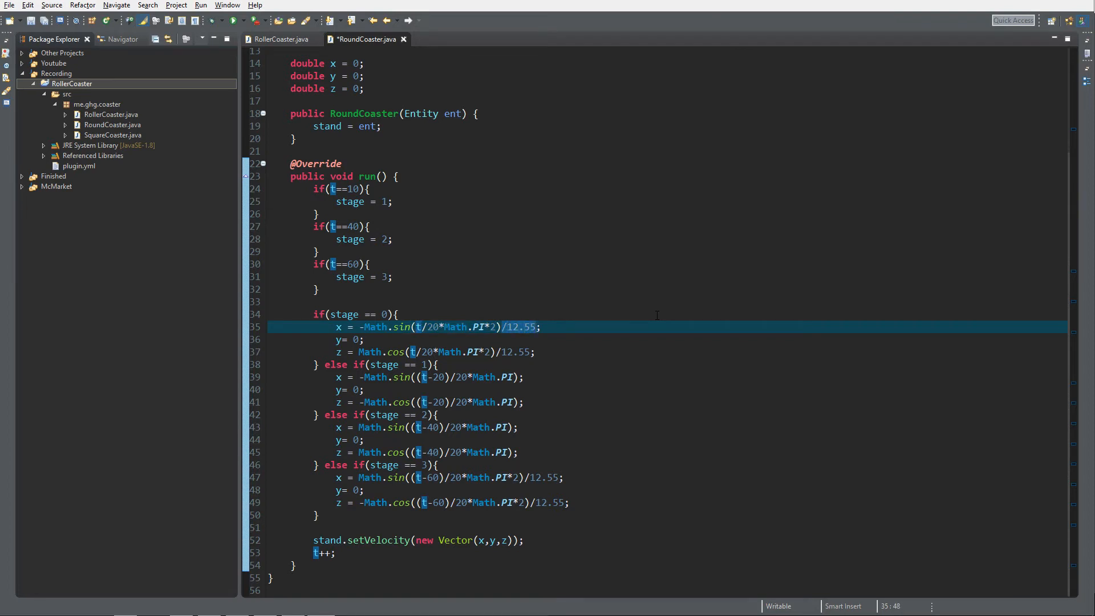
{"action": "mouse_move", "coordinate": [148, 184]}
{"action": "type", "text": "5"}
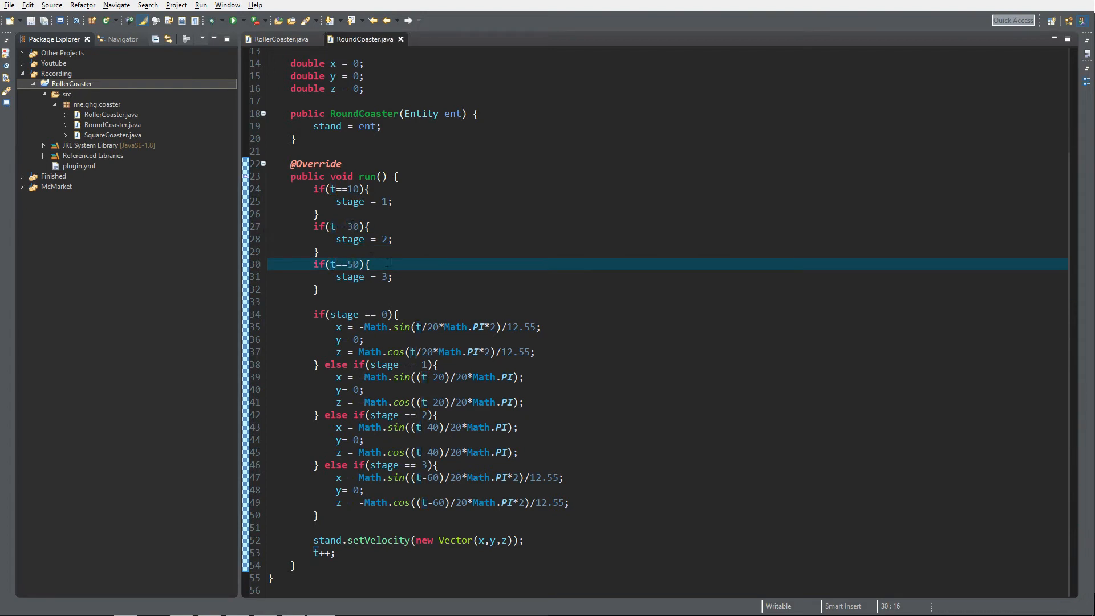
{"action": "left_click", "coordinate": [349, 188]}
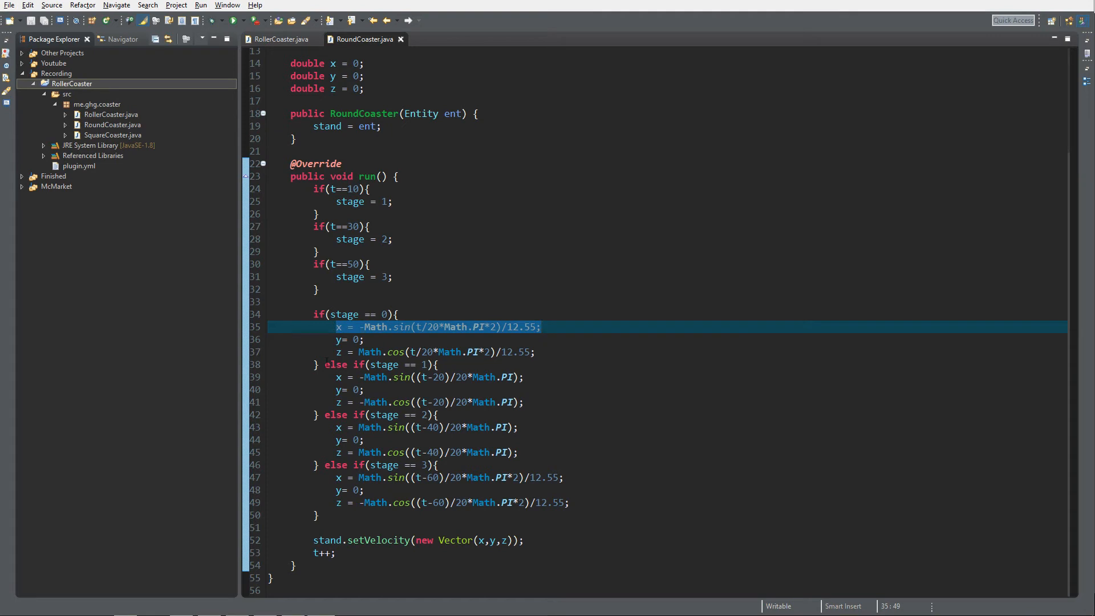
{"action": "left_click", "coordinate": [440, 351]}
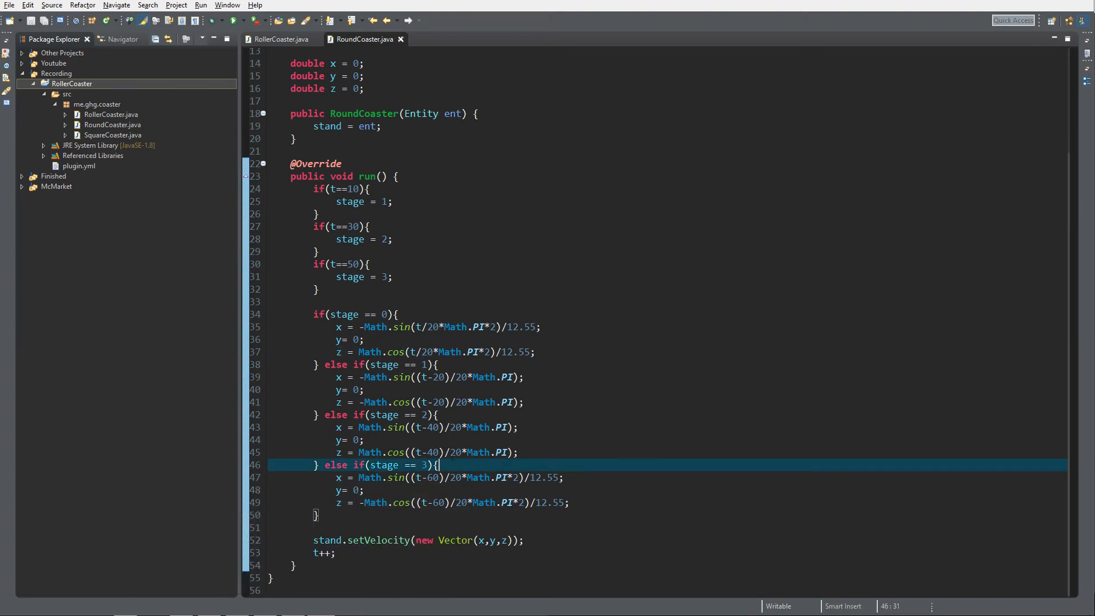
{"action": "mouse_move", "coordinate": [703, 318]}
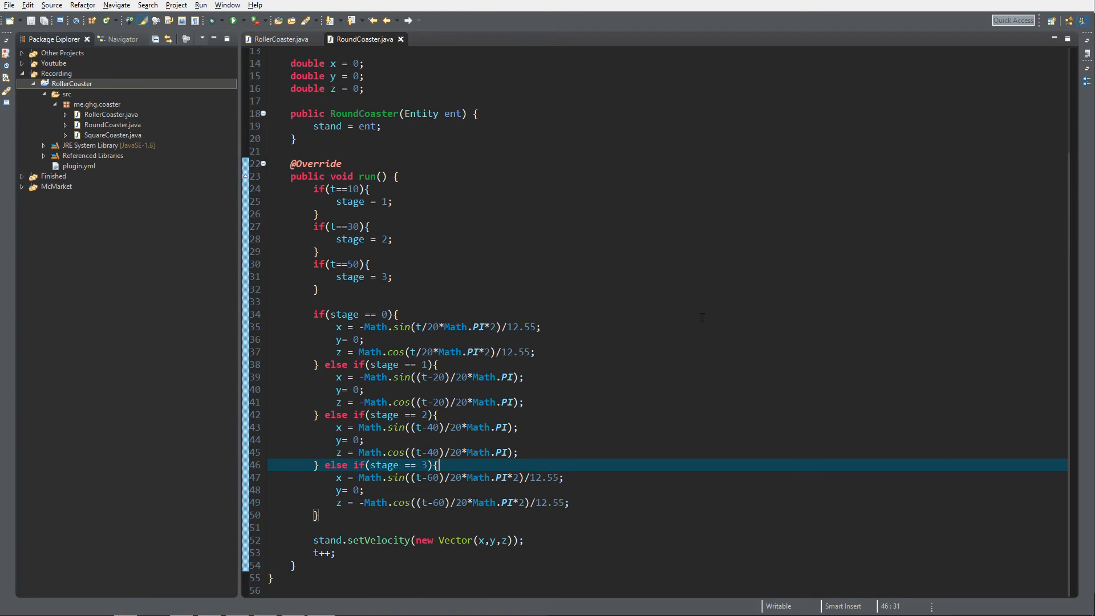
{"action": "mouse_move", "coordinate": [710, 332]}
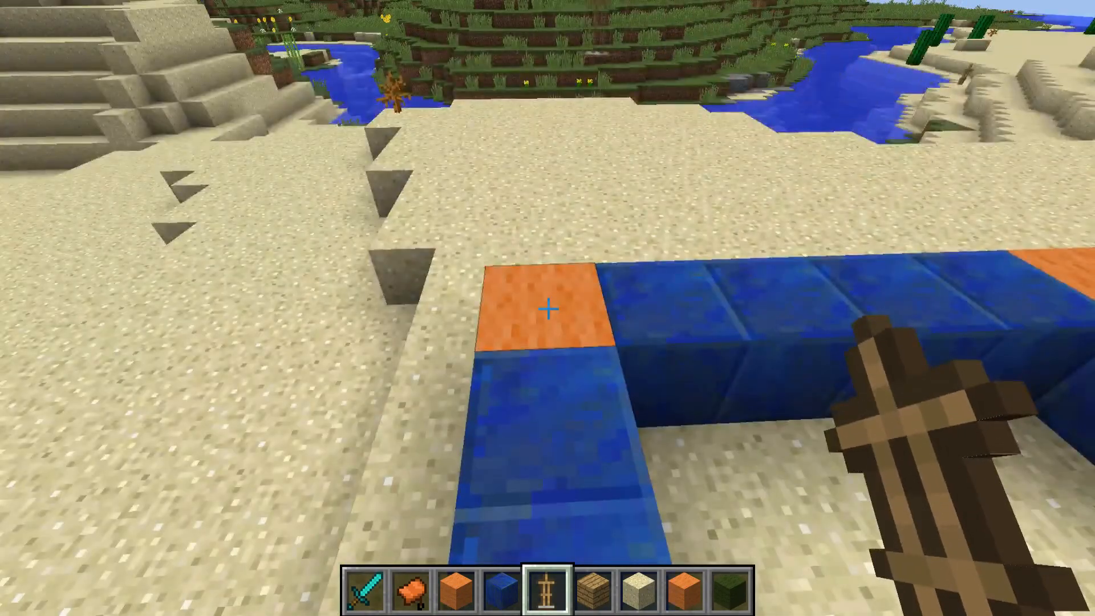
- Place the armor stand on the orange start block of the lapis track
{"action": "left_click", "coordinate": [548, 309]}
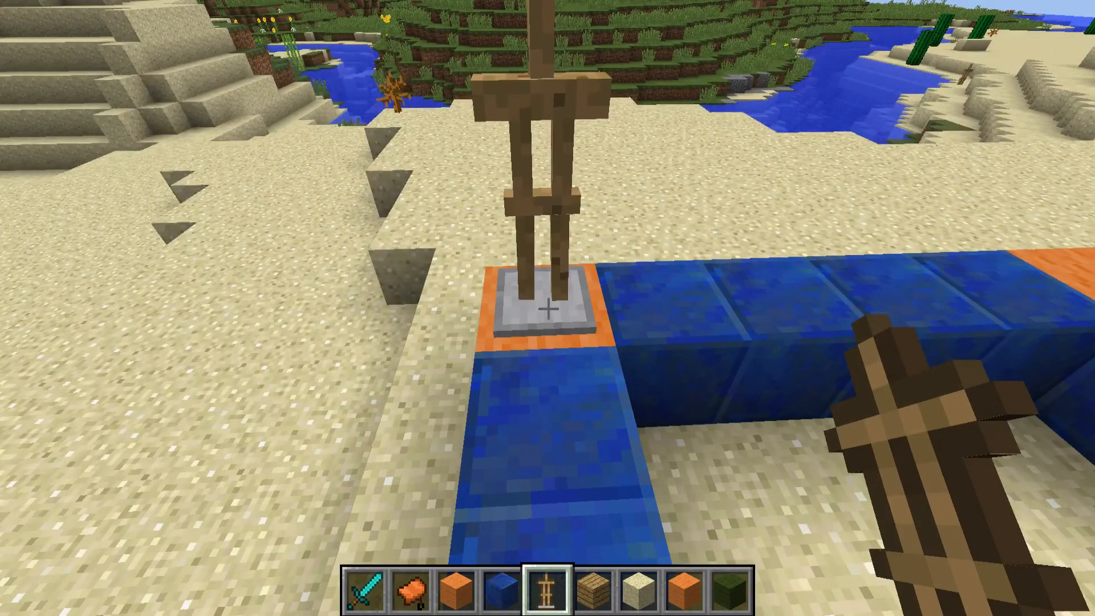